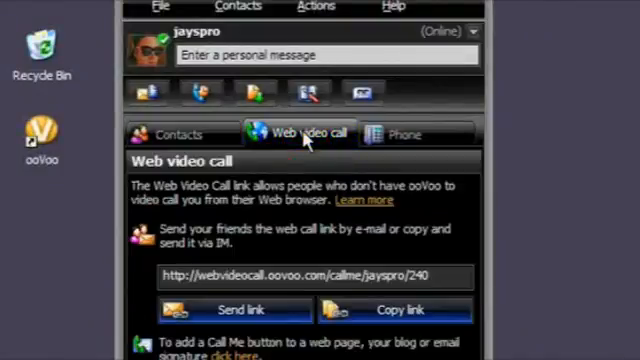
- Scroll the ooVoo main window to reveal the personal web video call link
scroll(down, 3)
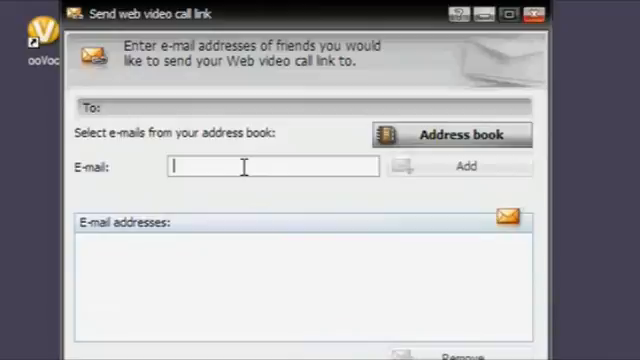
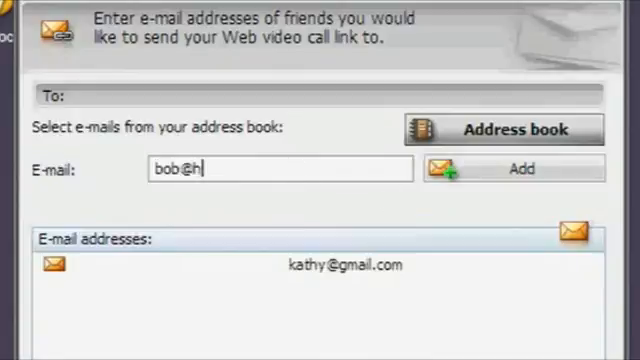
click(519, 169)
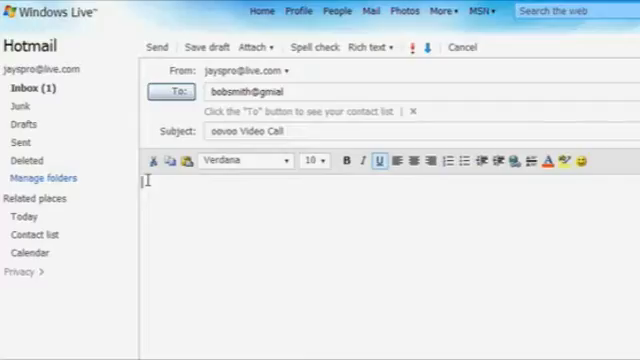
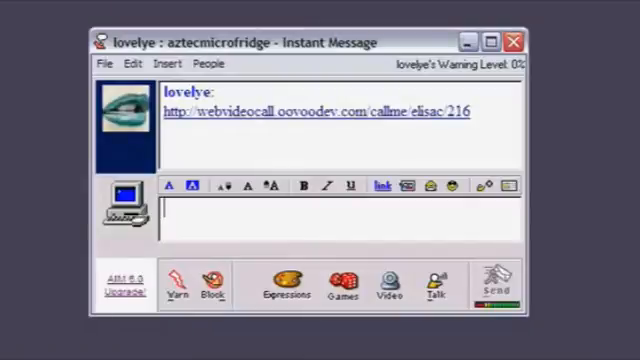
mouse_move(227, 150)
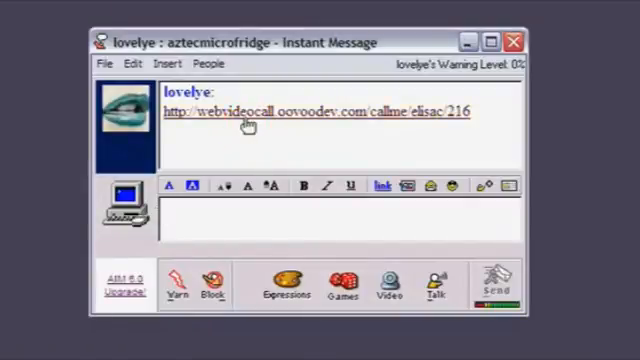
- Open the webvideocall link received in the AIM chat
click(316, 111)
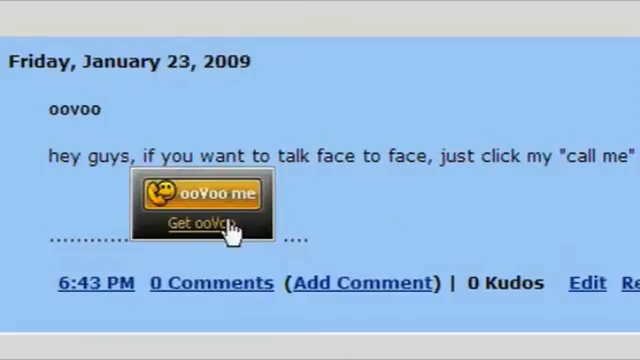
- Try the ooVoo me Call Me button on the blog post and in the inbox message
click(211, 196)
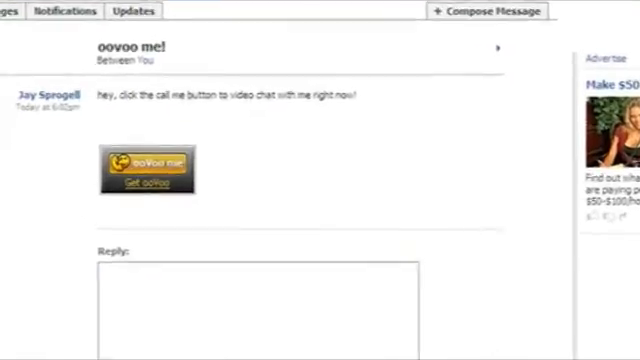
click(146, 170)
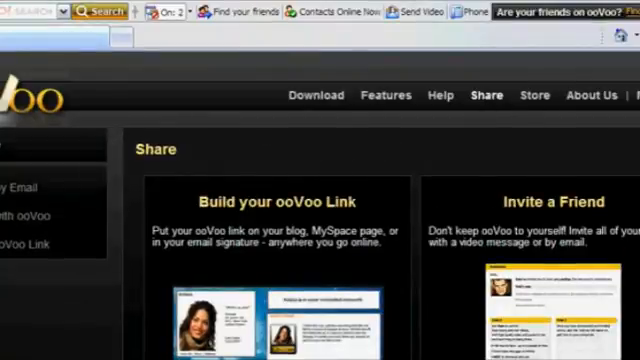
- Open Build ooVoo link under Build your ooVoo Link on the Share page
scroll(down, 3)
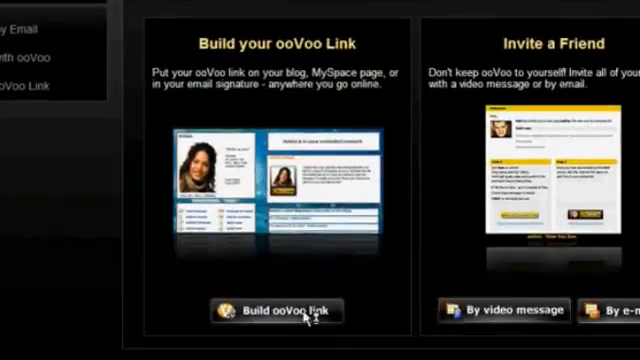
click(289, 309)
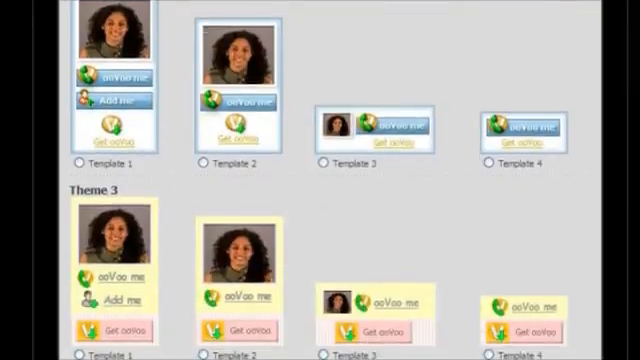